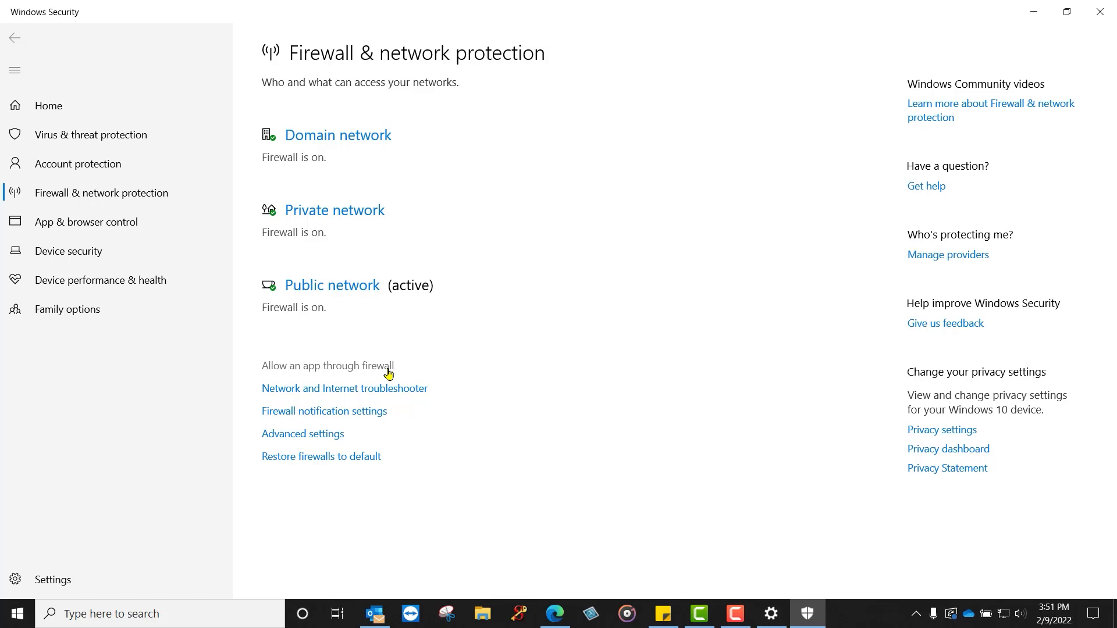
Step: Unlock the firewall's allowed-apps list via Change settings and open the Allow another app dialog
click(327, 366)
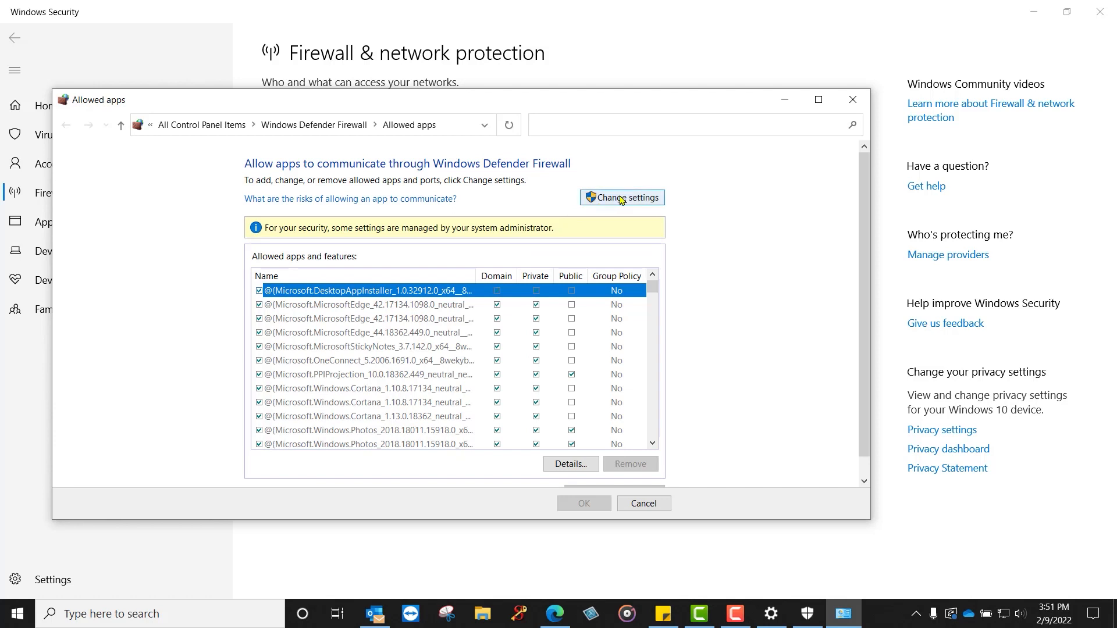
click(621, 197)
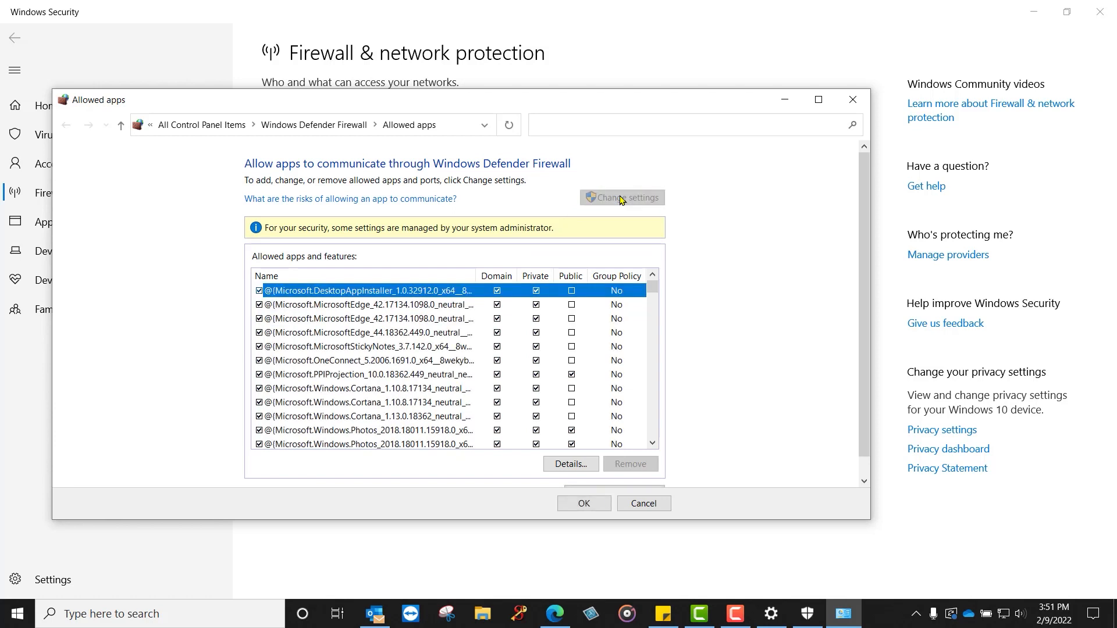
mouse_move(853, 216)
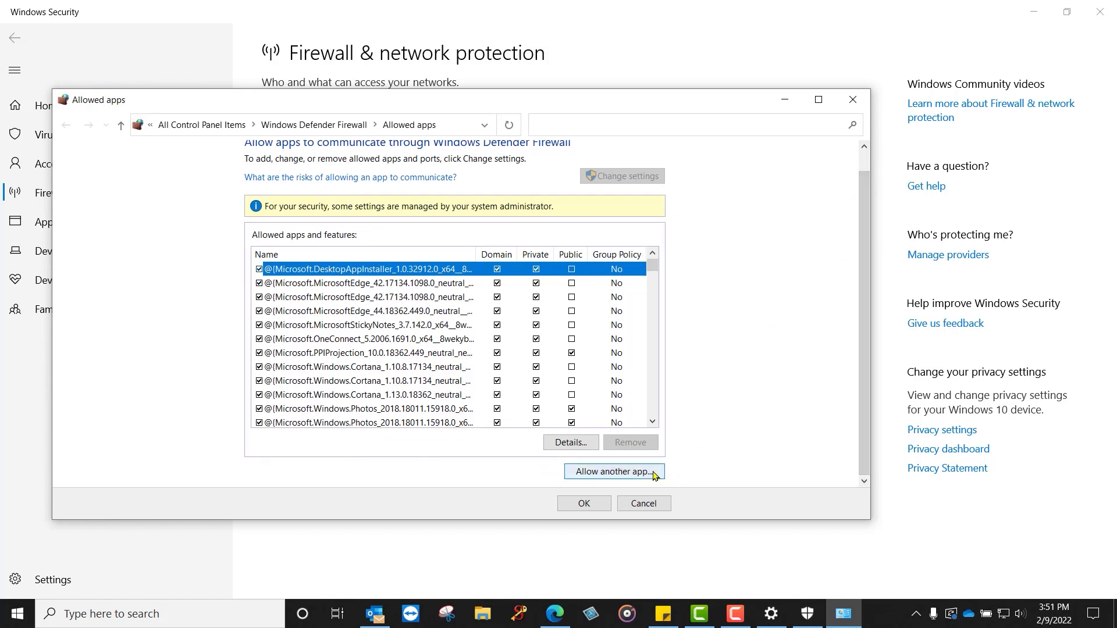
click(612, 471)
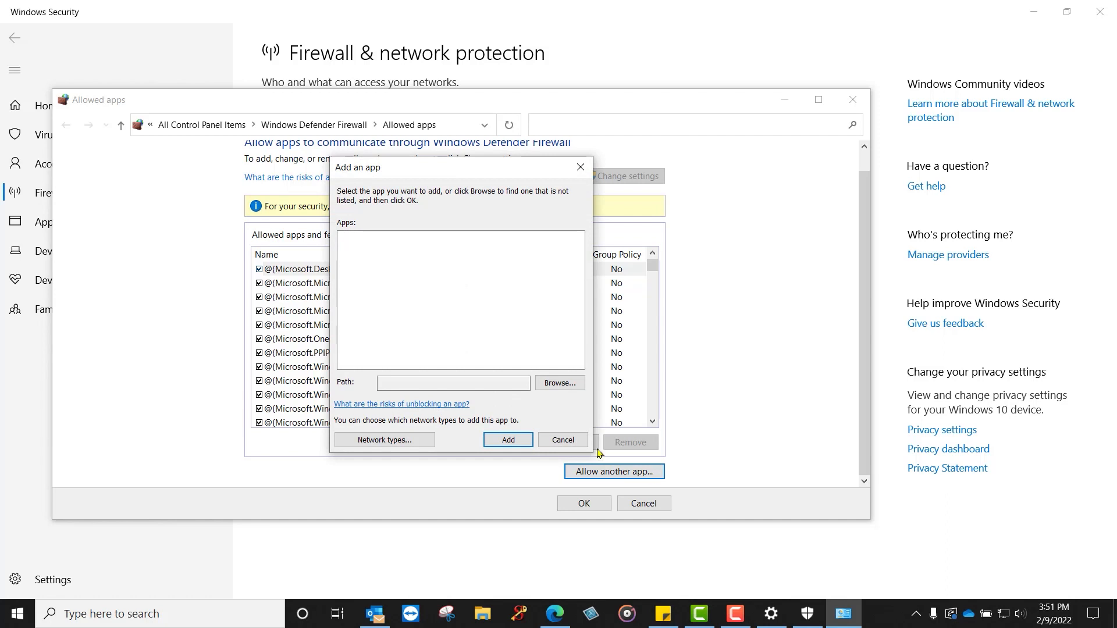
mouse_move(559, 383)
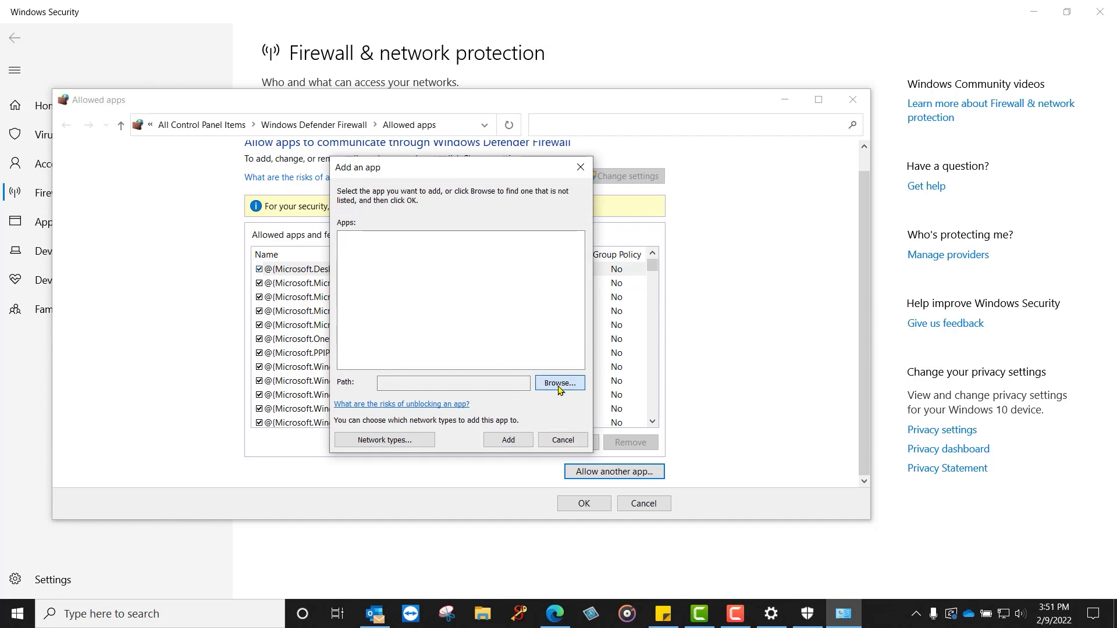
Step: Browse to C:\Program Files (x86)\Babylock to see the Palette version folders
click(559, 382)
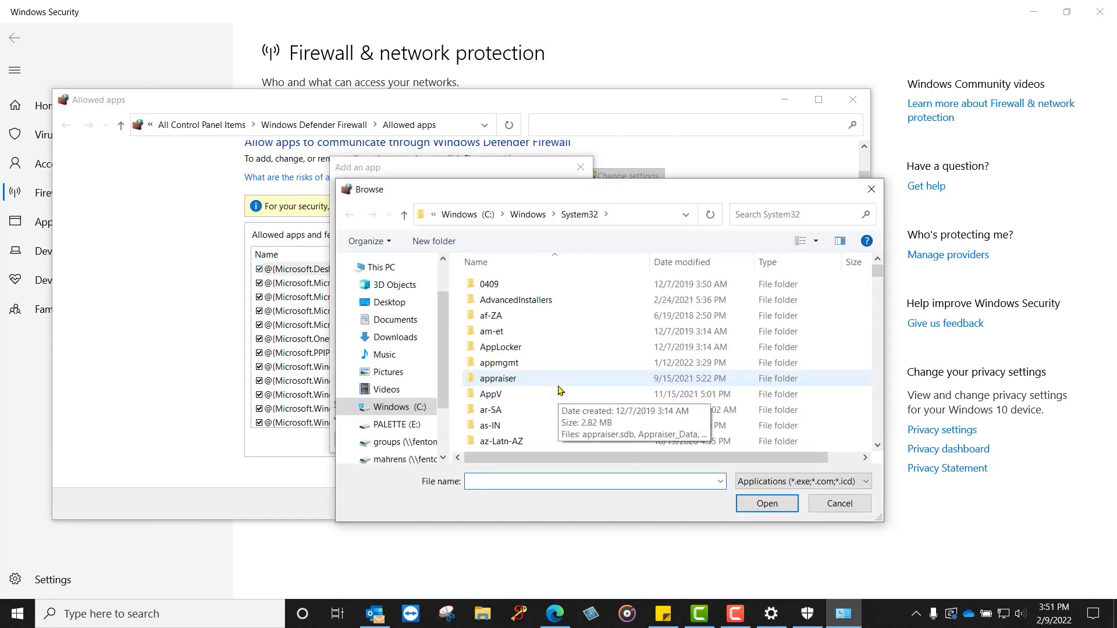
mouse_move(562, 375)
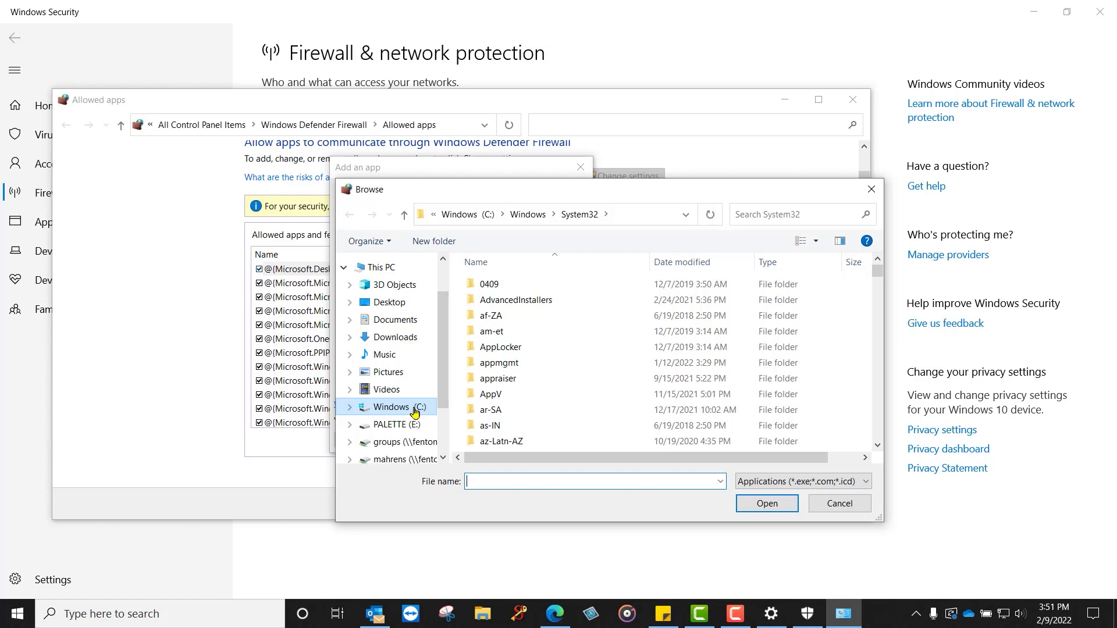
mouse_move(430, 362)
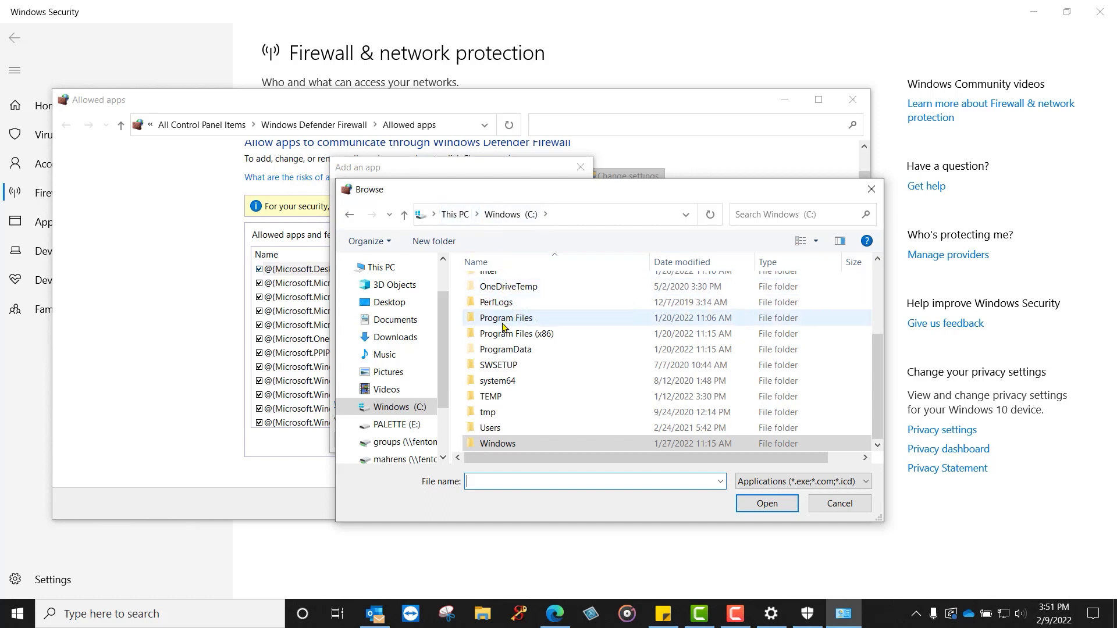
click(517, 333)
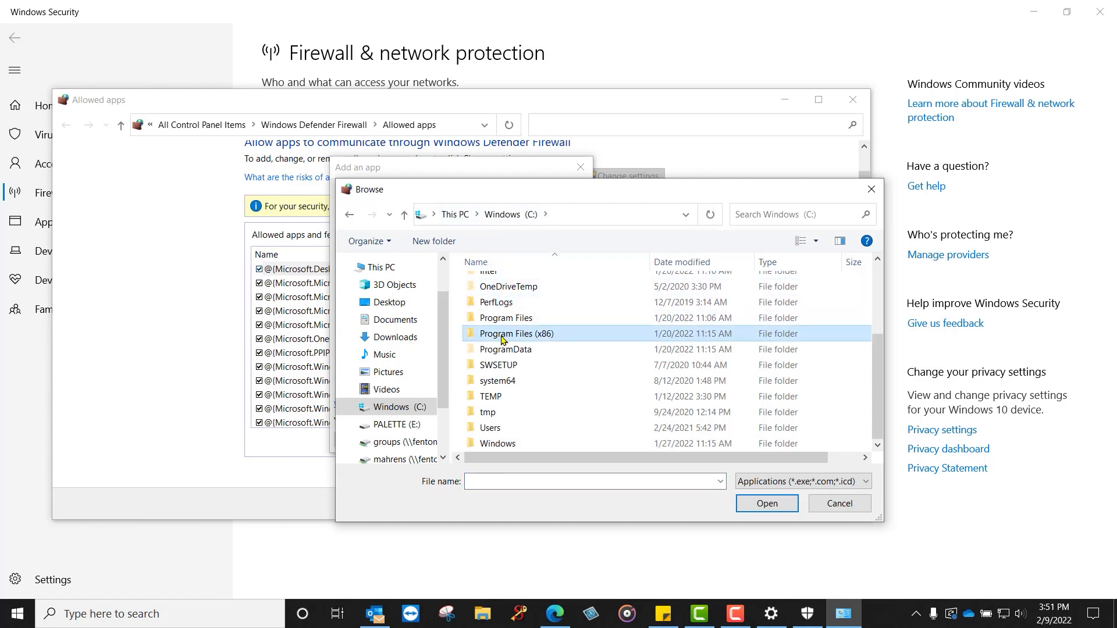
double_click(517, 334)
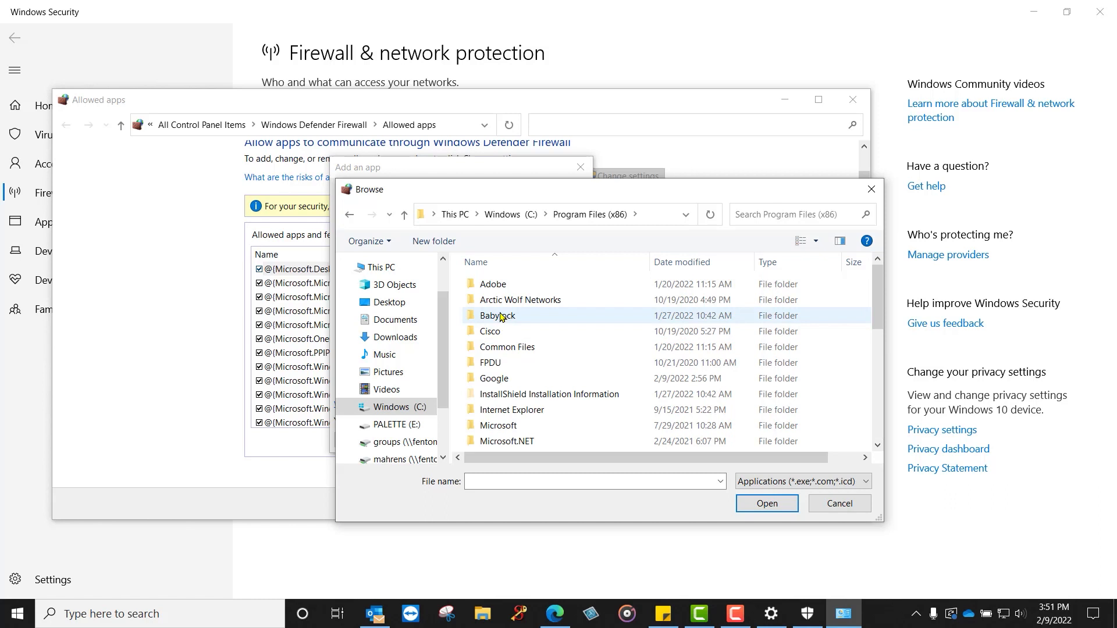
double_click(496, 315)
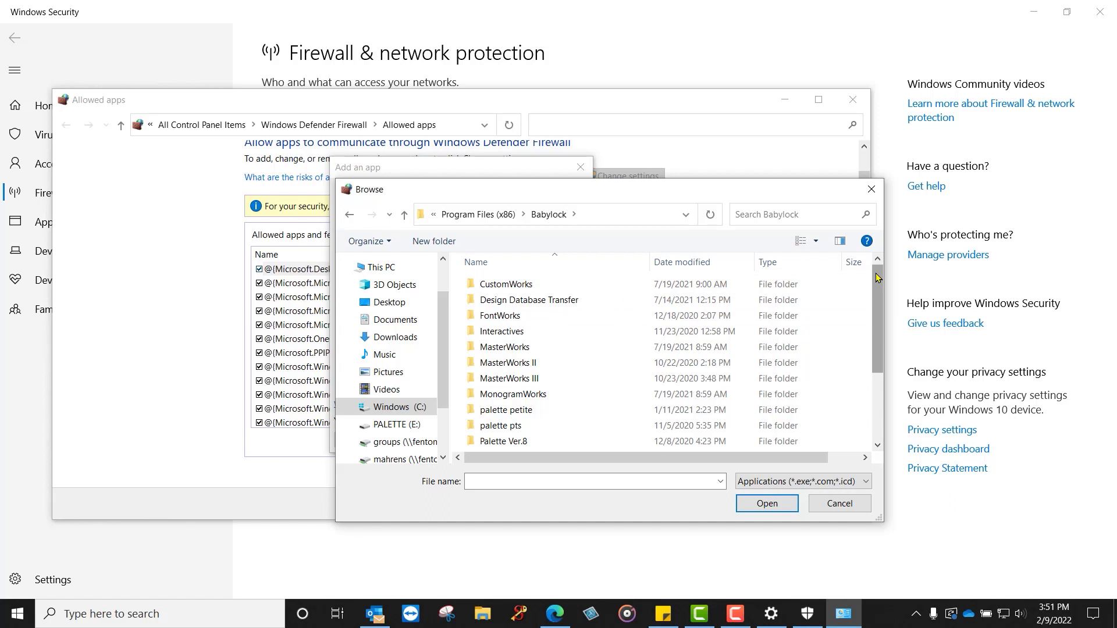
scroll(down, 3)
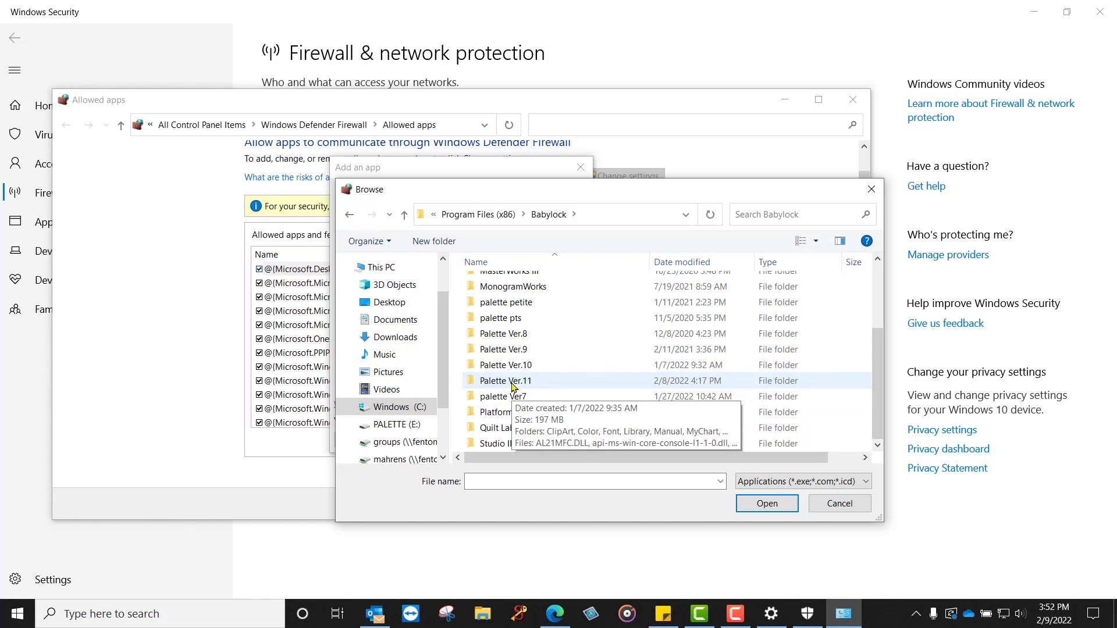
Step: Select Embedit inside the Palette Ver.11 folder as the program file
double_click(505, 381)
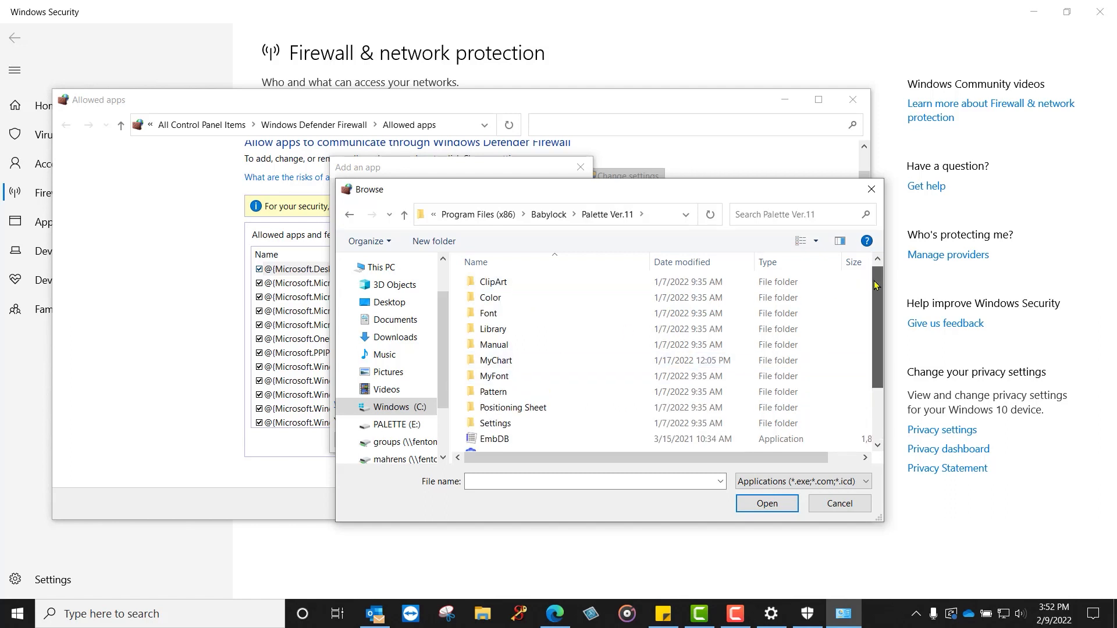
scroll(down, 3)
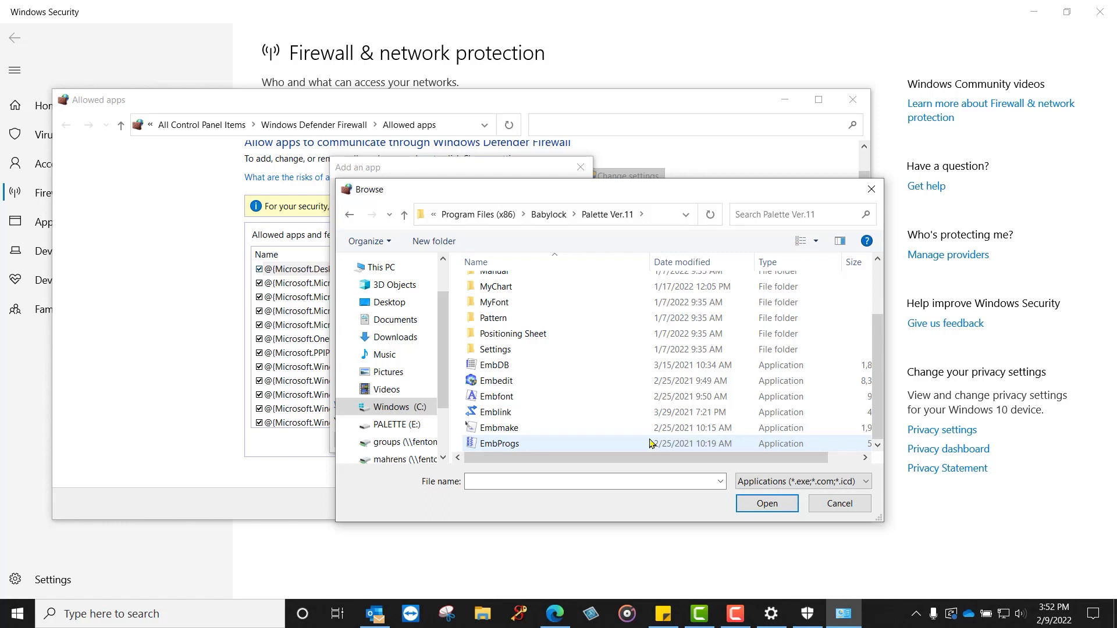
mouse_move(514, 381)
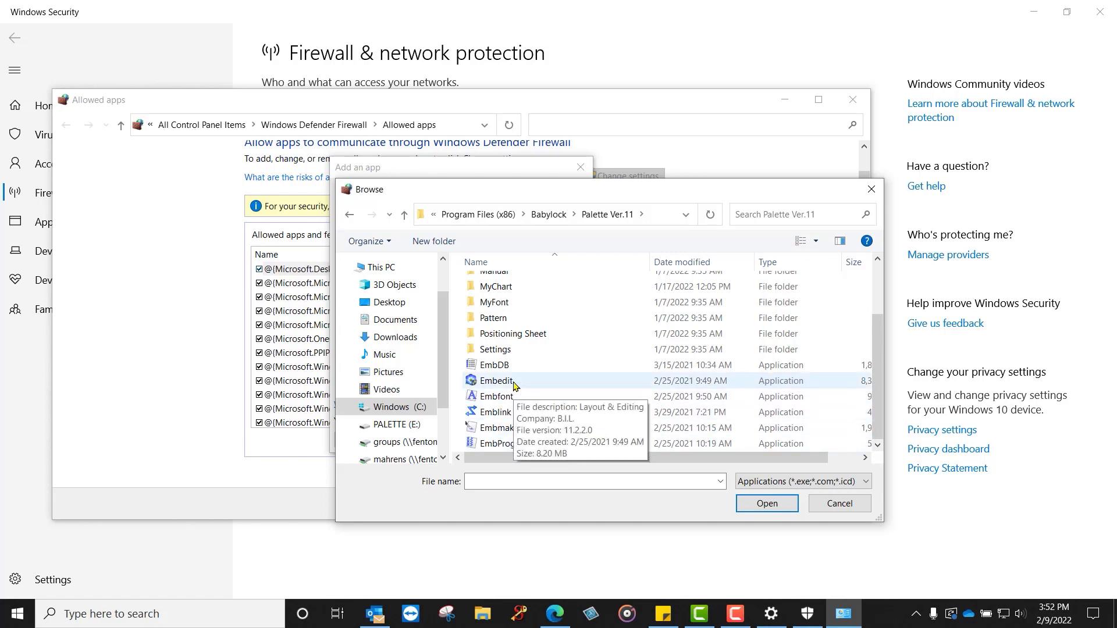
mouse_move(490, 388)
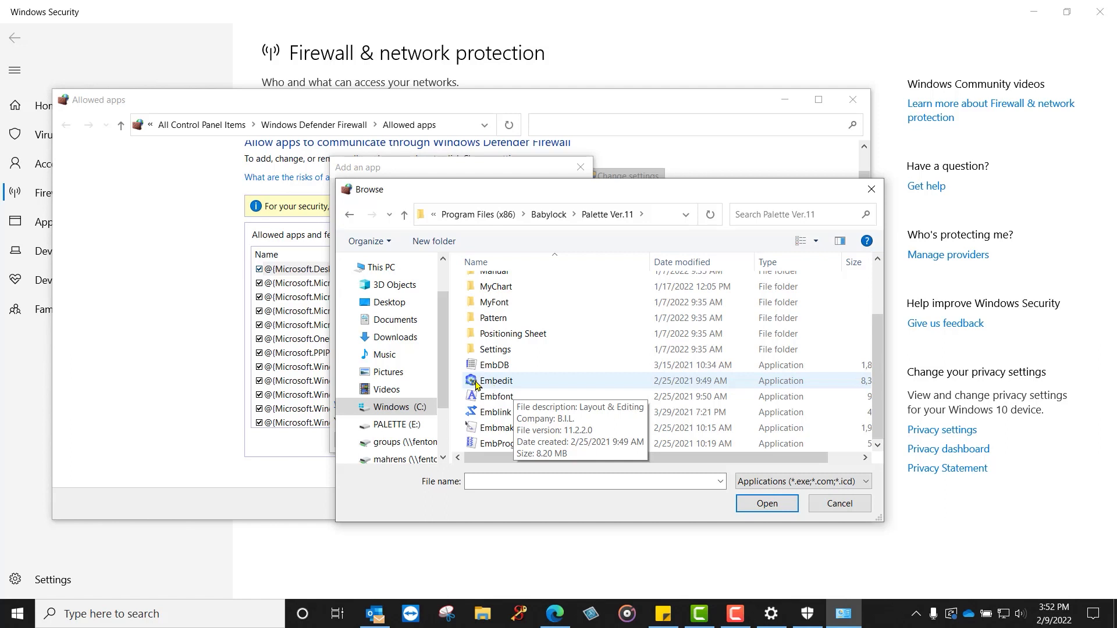
click(495, 380)
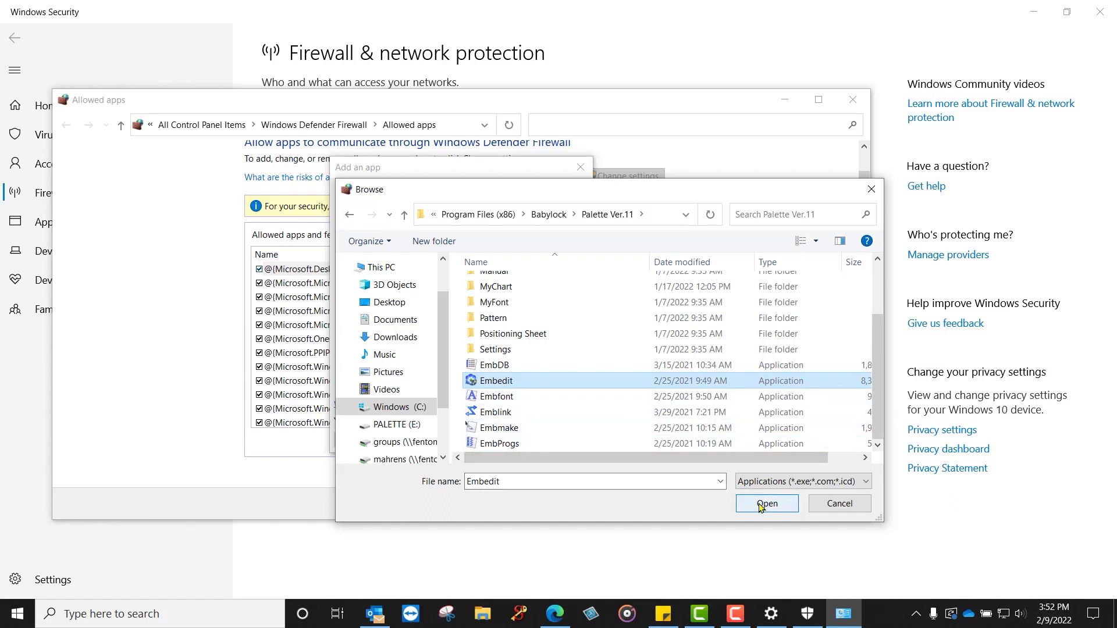
Step: Add Layout & Editing to allowed apps and dismiss the 'already in exceptions' notice
click(765, 504)
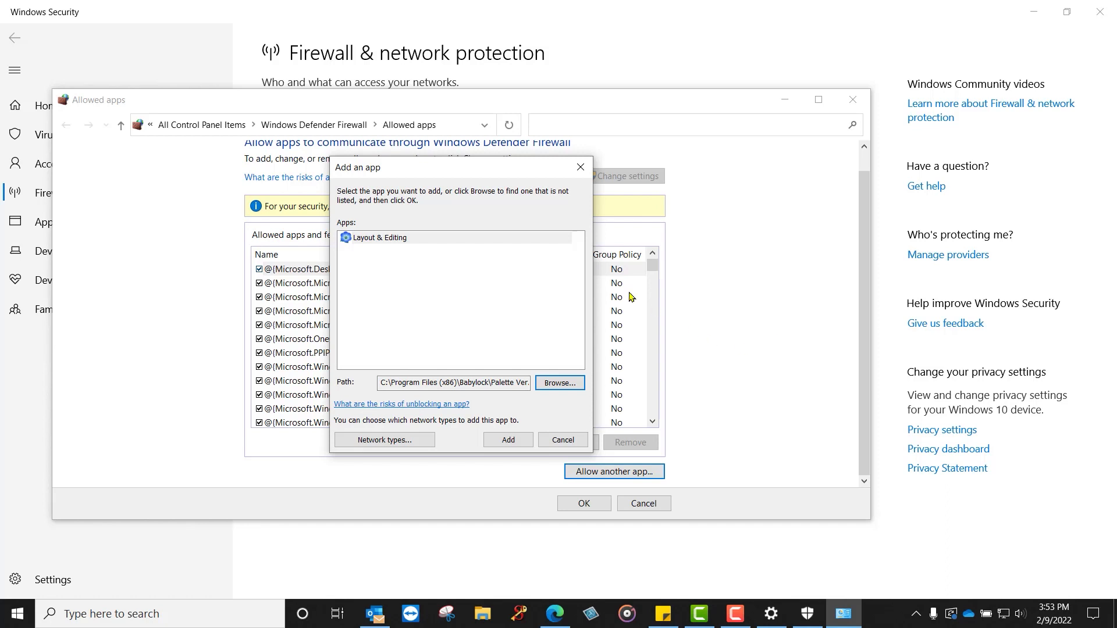
mouse_move(422, 254)
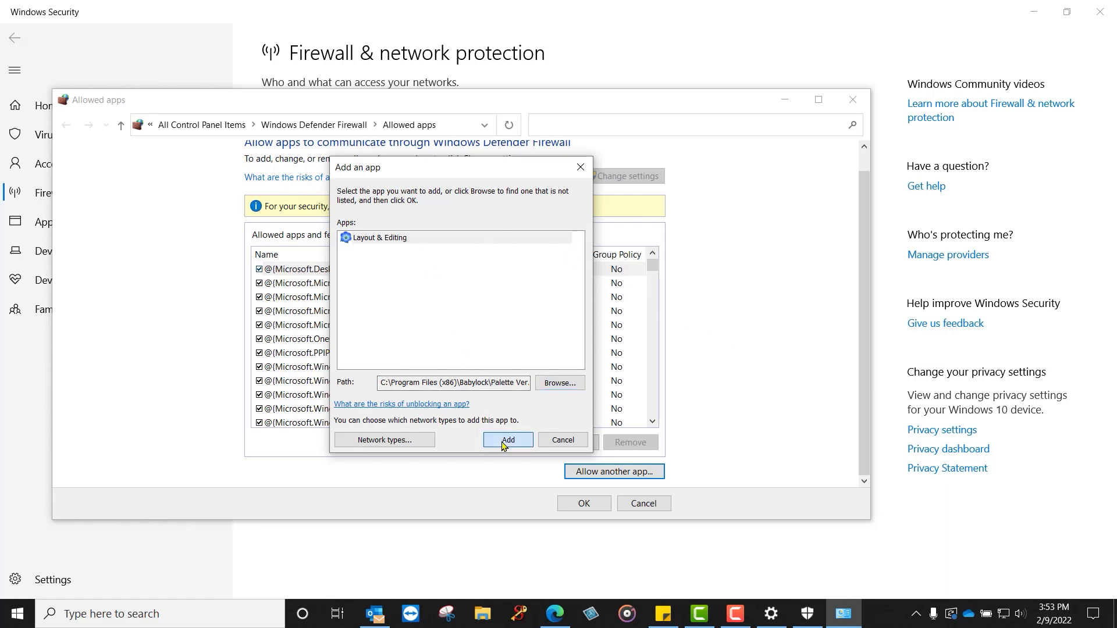
click(507, 440)
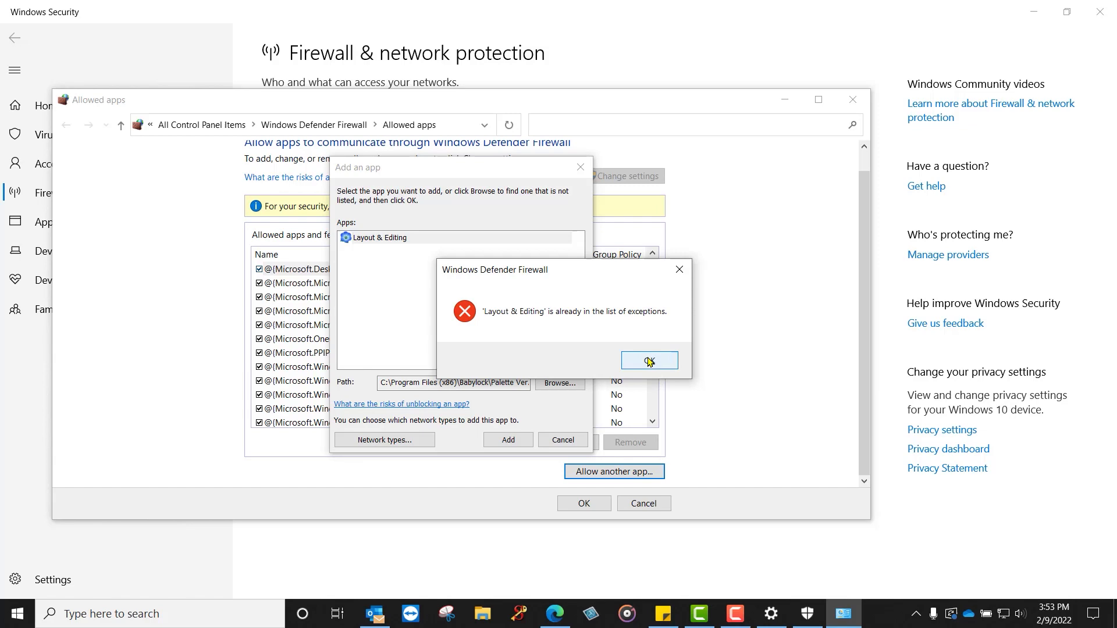
click(647, 361)
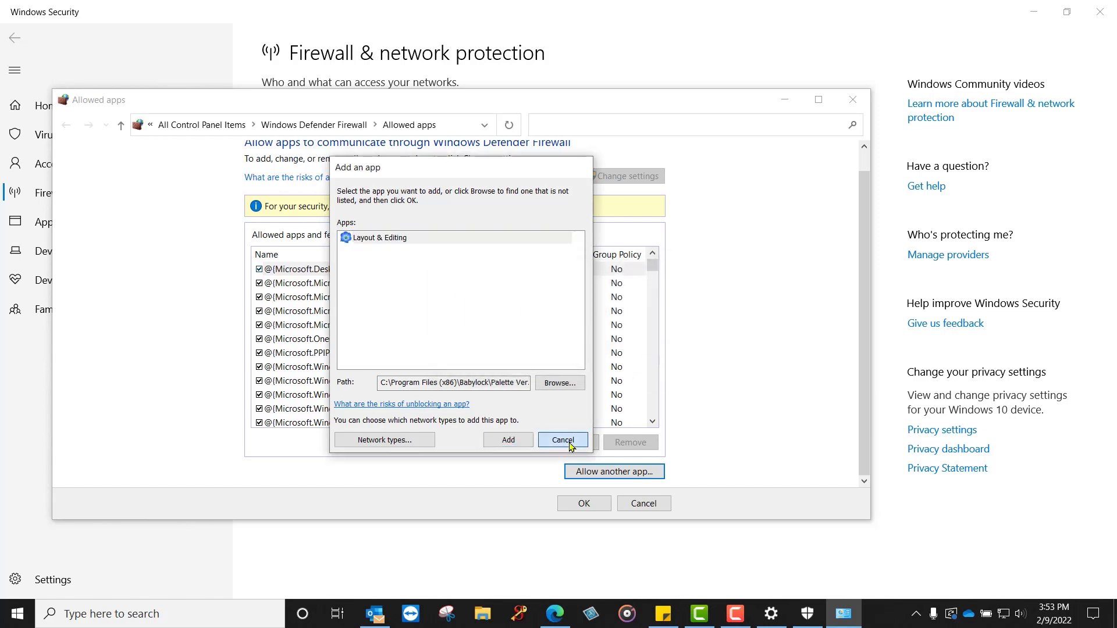
Step: Cancel the duplicate add, confirm Layout & Editing has Private and Public checked, and save
click(562, 440)
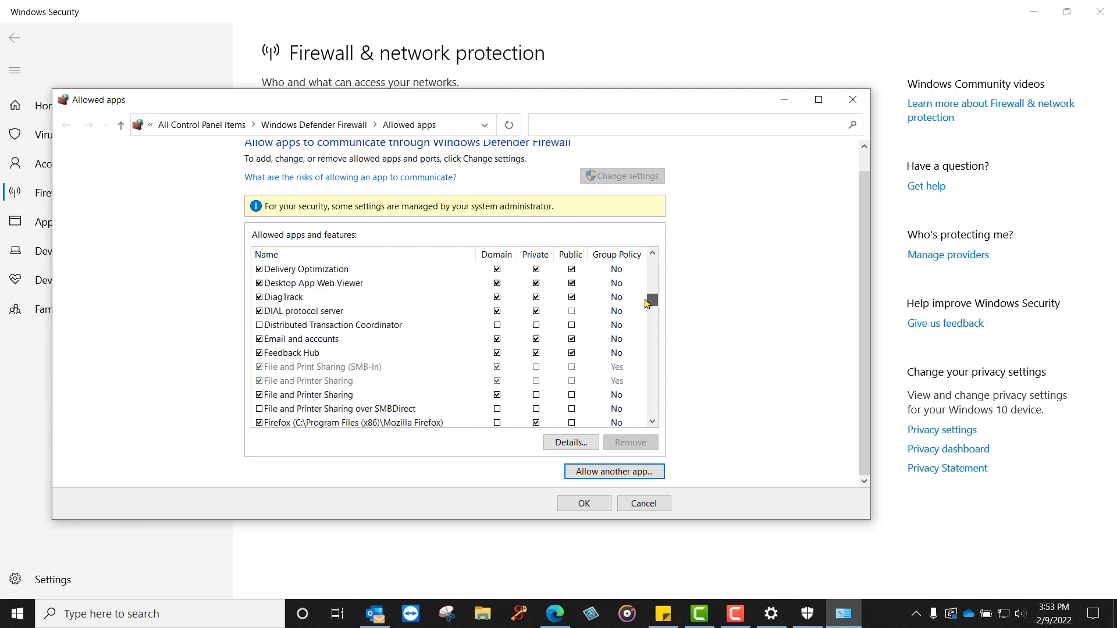
scroll(down, 3)
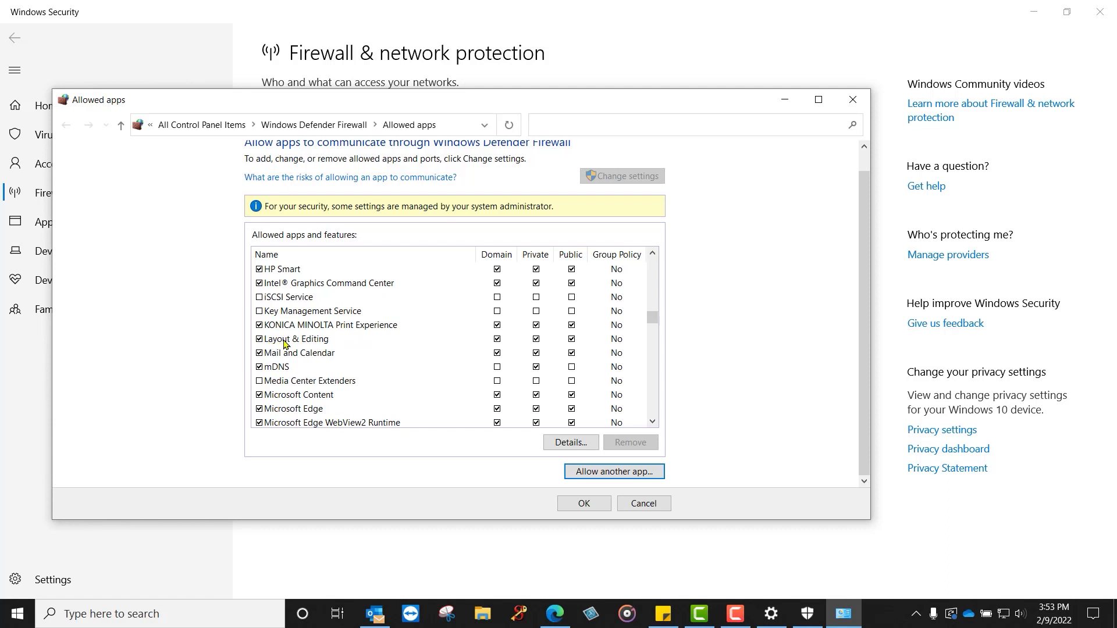
mouse_move(509, 344)
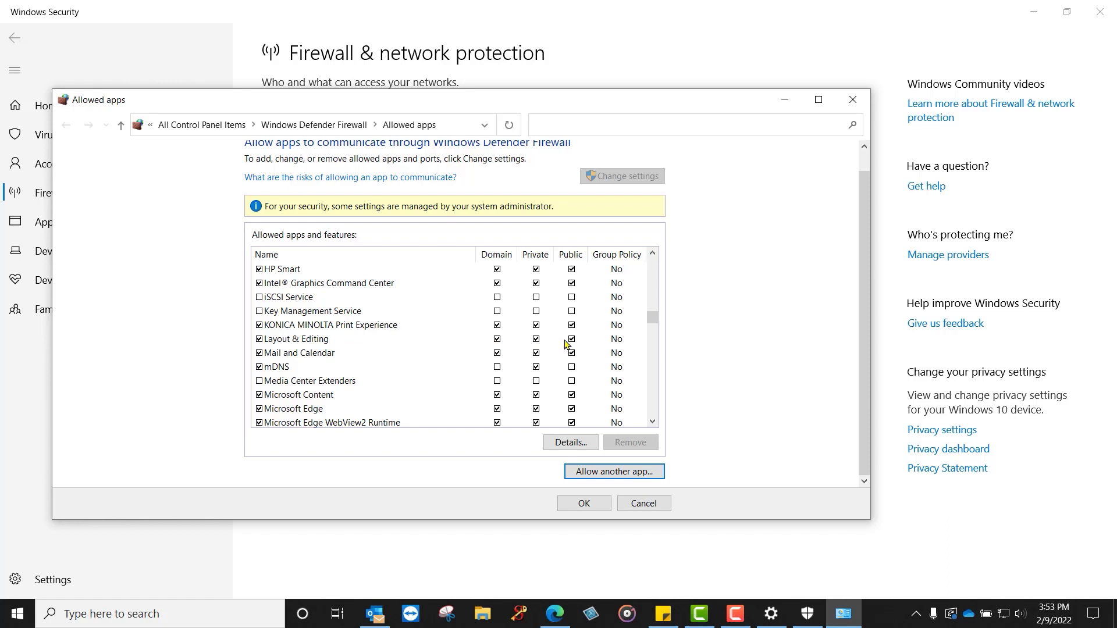
mouse_move(605, 445)
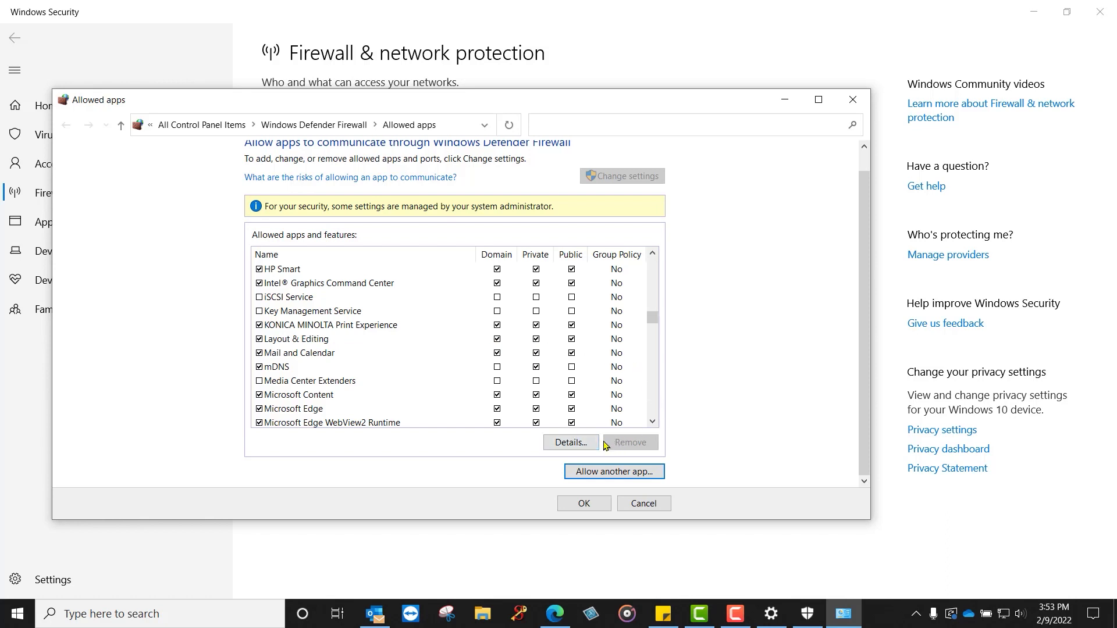
click(582, 502)
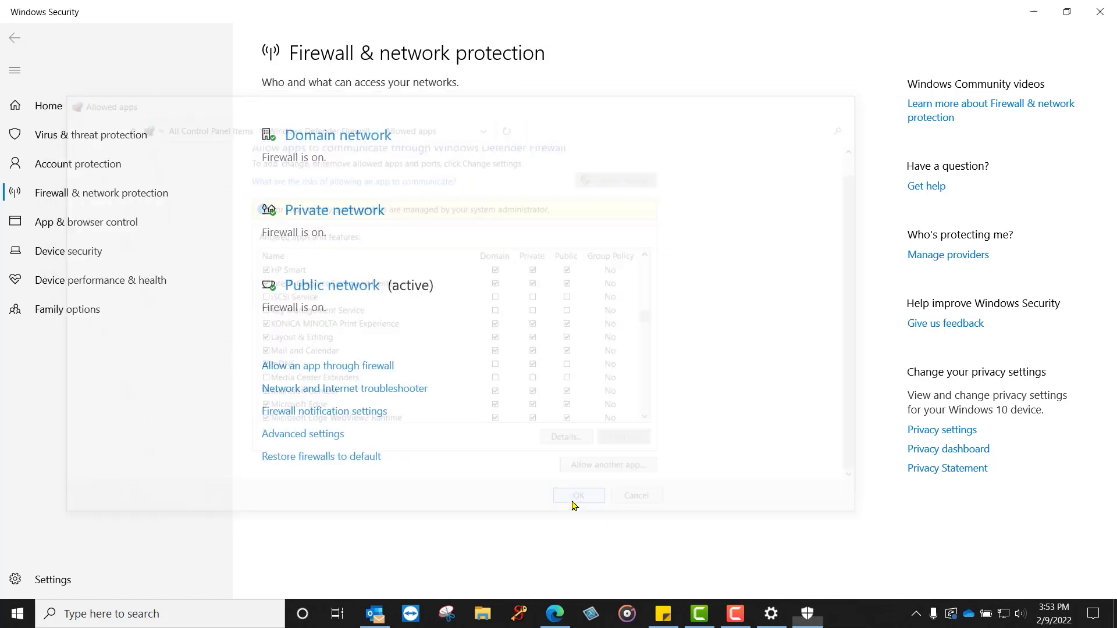